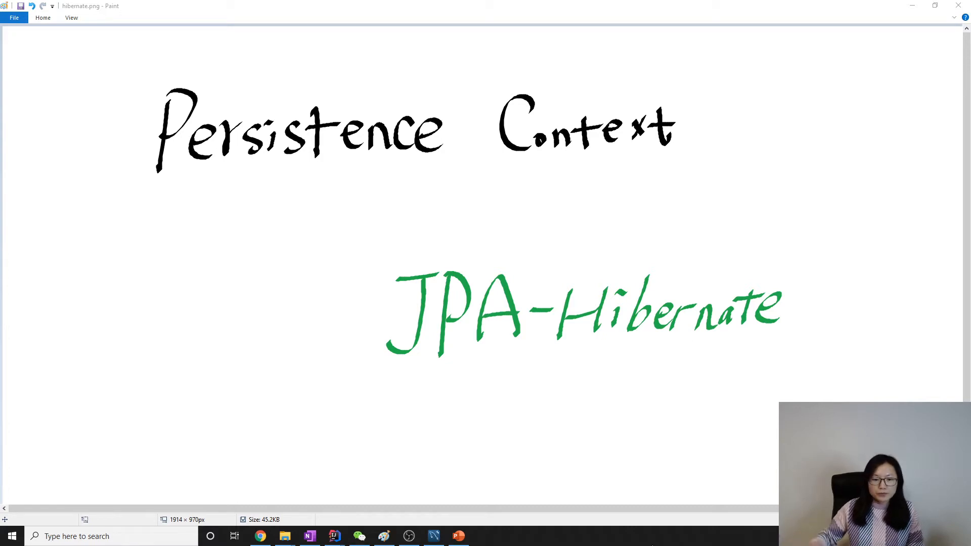
- Create a page titled 'Persistence Context' in the Hibernate section and hide the navigation pane
{"action": "left_click", "coordinate": [309, 536]}
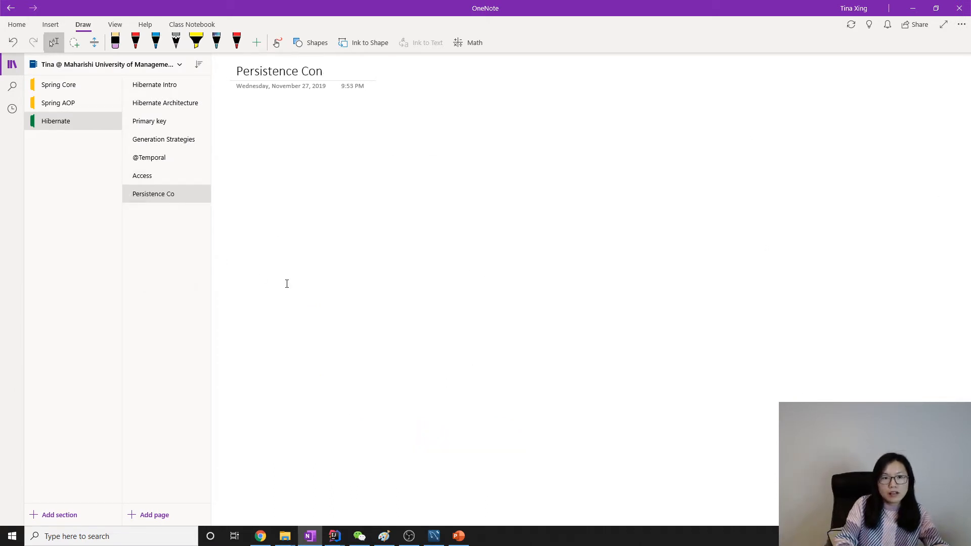
{"action": "type", "text": "text"}
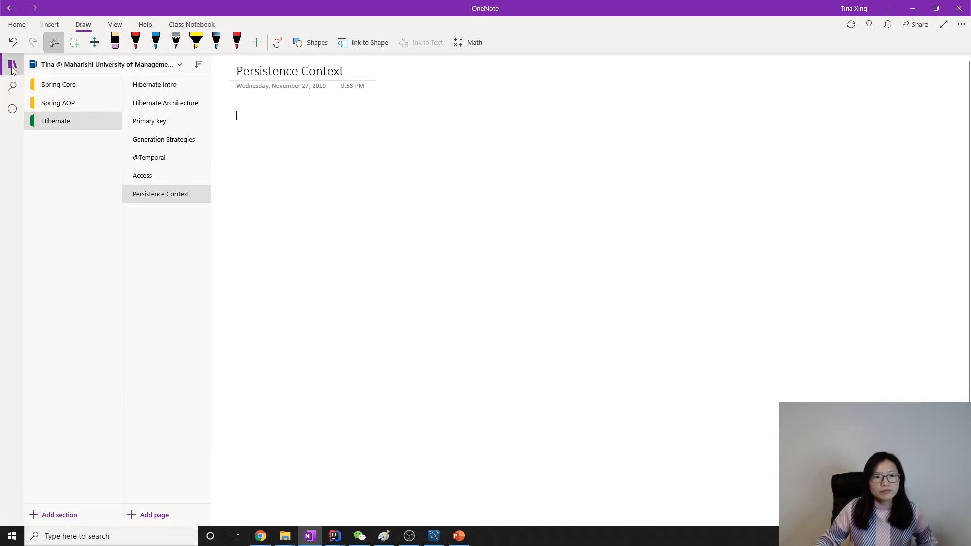
{"action": "left_click", "coordinate": [12, 62]}
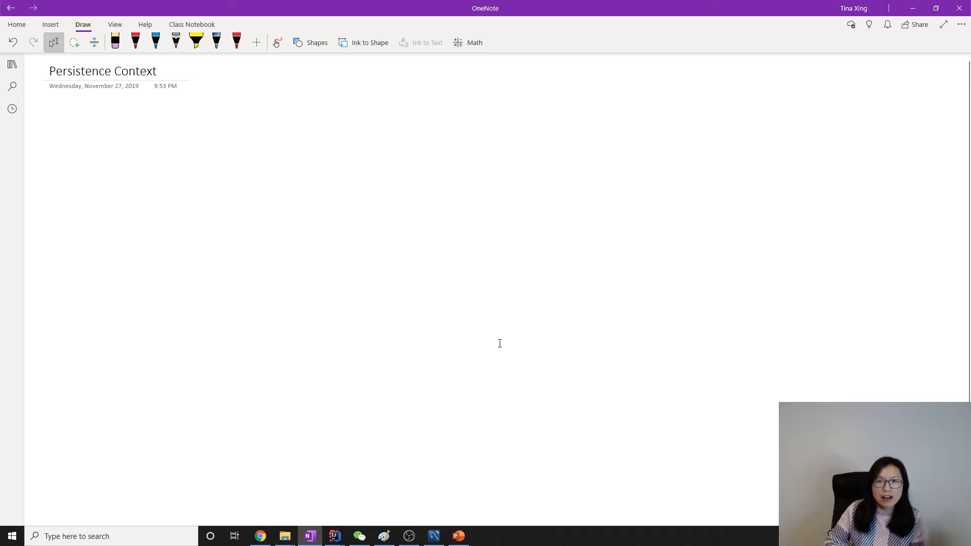
- Select the black pen from the Draw tools for sketching on the blank page
{"action": "left_click", "coordinate": [48, 116]}
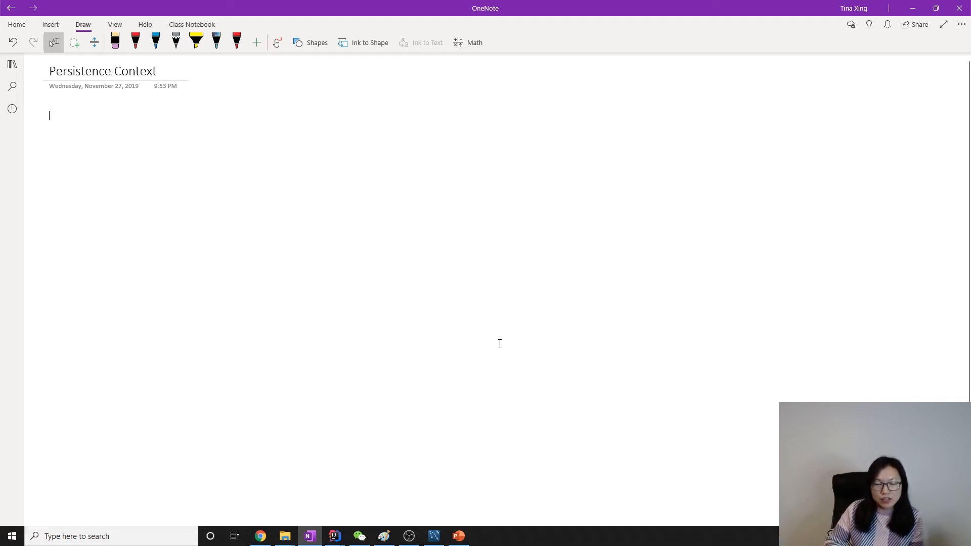
{"action": "left_click", "coordinate": [236, 42]}
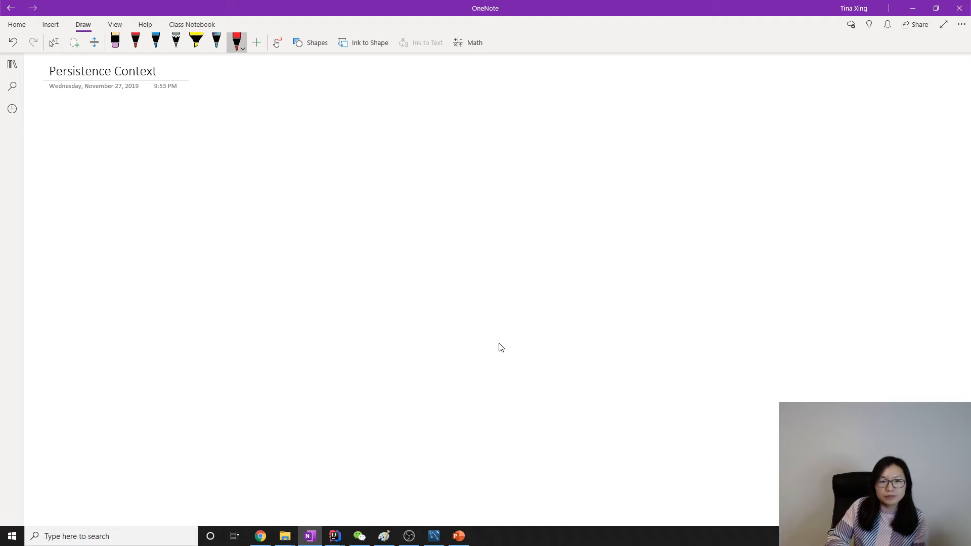
{"action": "left_click", "coordinate": [198, 200]}
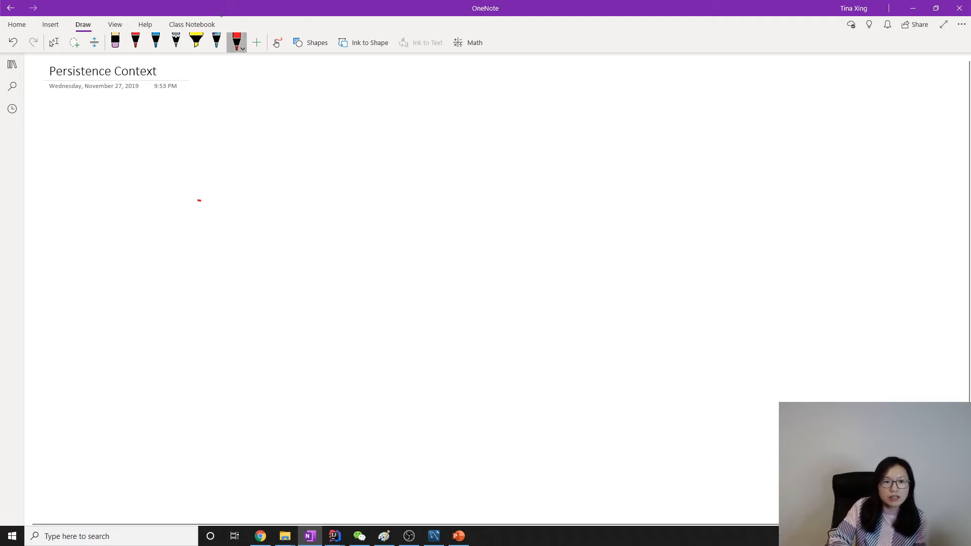
{"action": "left_click", "coordinate": [243, 42]}
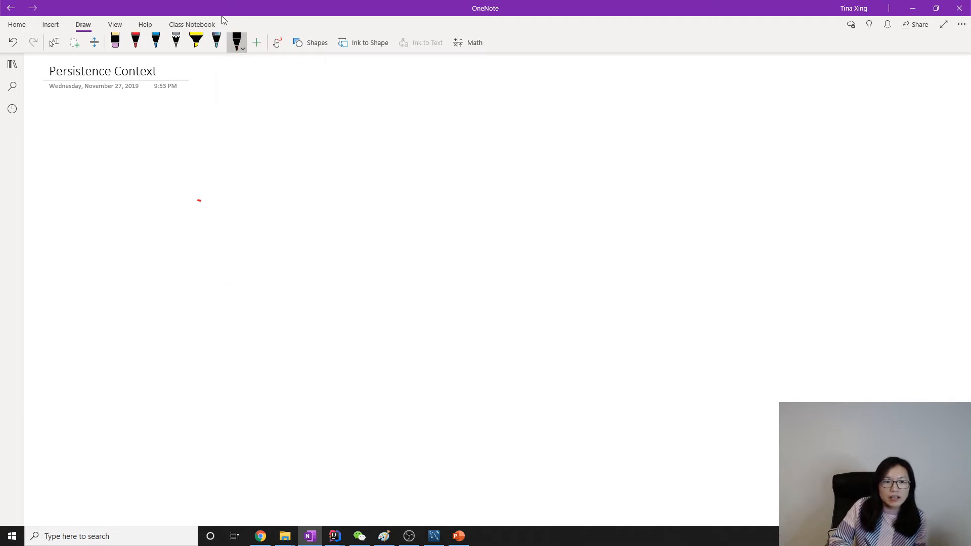
- Sketch a 'Domain object' circle at left, a 'DB' cylinder at right, and a large middle circle
{"action": "left_click_drag", "start_coordinate": [200, 199], "coordinate": [210, 199]}
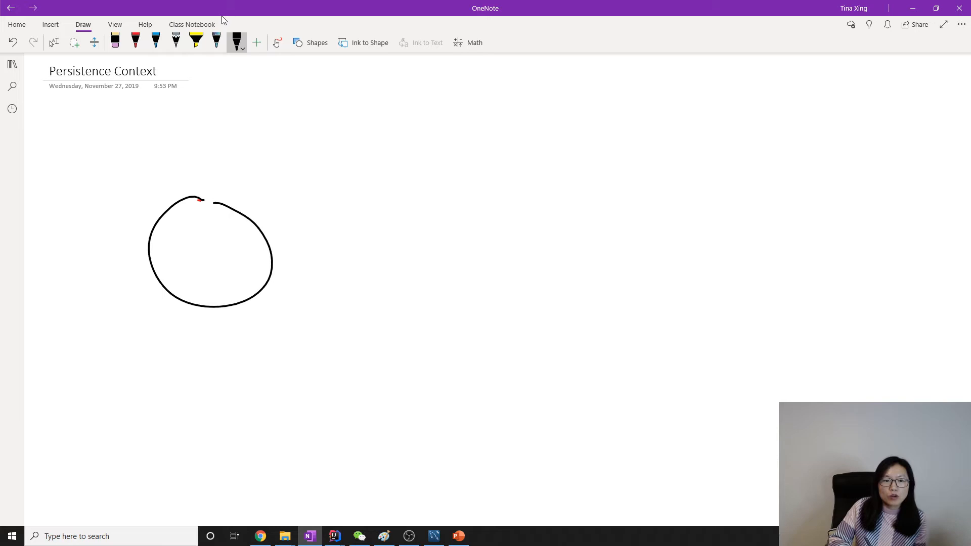
{"action": "left_click_drag", "start_coordinate": [176, 235], "coordinate": [216, 245]}
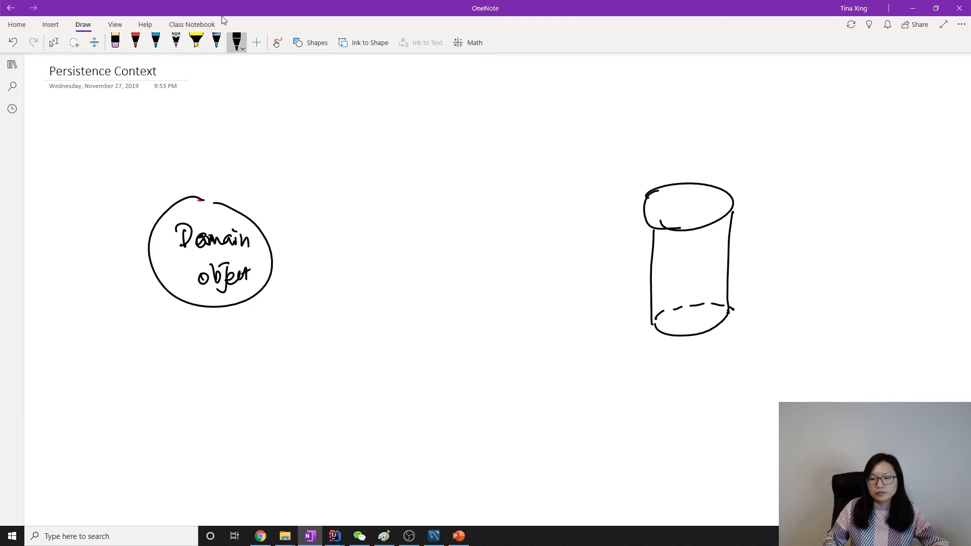
{"action": "left_click_drag", "start_coordinate": [681, 254], "coordinate": [682, 263]}
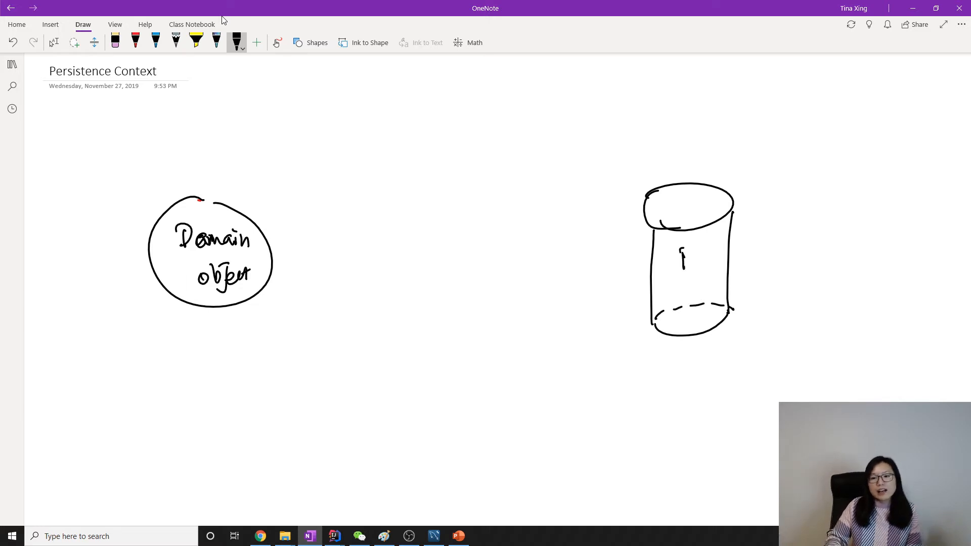
{"action": "left_click_drag", "start_coordinate": [681, 247], "coordinate": [709, 272]}
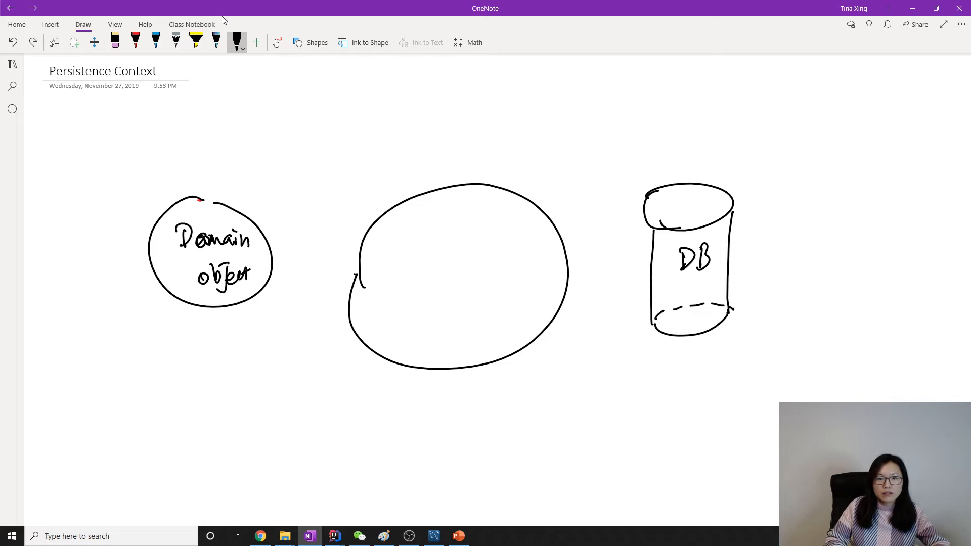
- Handwrite the label 'First-level cache' above the middle circle
{"action": "left_click_drag", "start_coordinate": [387, 167], "coordinate": [455, 158]}
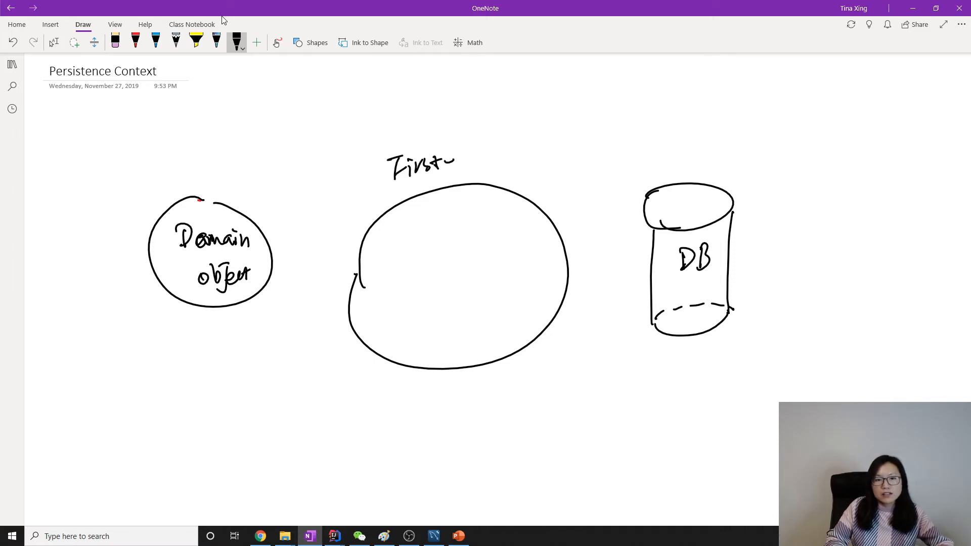
{"action": "left_click_drag", "start_coordinate": [452, 161], "coordinate": [536, 152]}
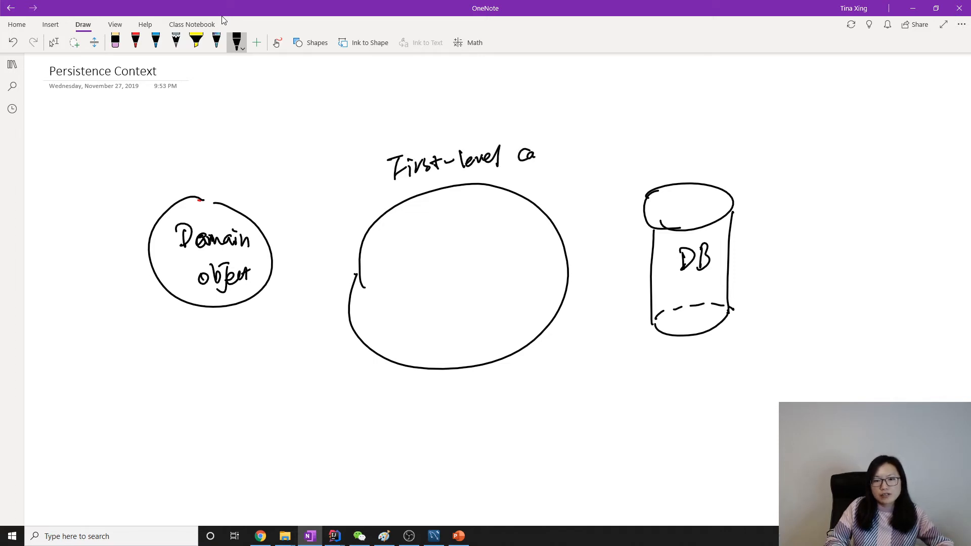
{"action": "left_click_drag", "start_coordinate": [534, 154], "coordinate": [563, 154]}
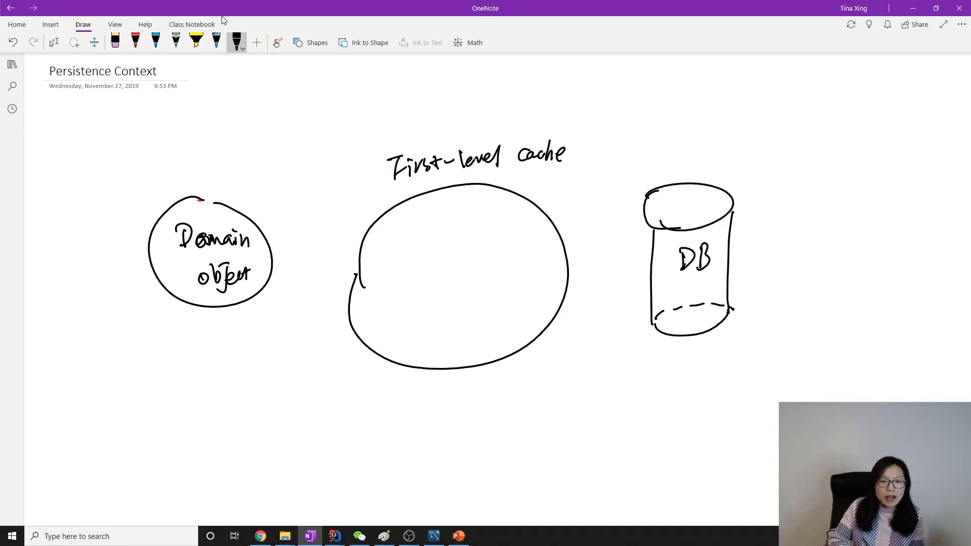
- Draw P1 arrowed into the cache, an arrow from the cache to DB, and P2 below P1
{"action": "left_click_drag", "start_coordinate": [192, 309], "coordinate": [176, 347]}
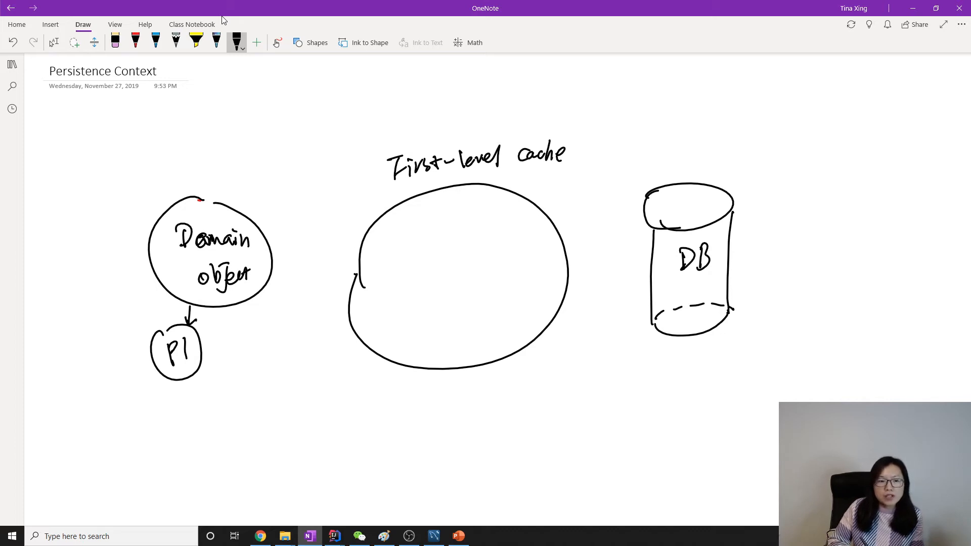
{"action": "left_click_drag", "start_coordinate": [205, 347], "coordinate": [421, 260]}
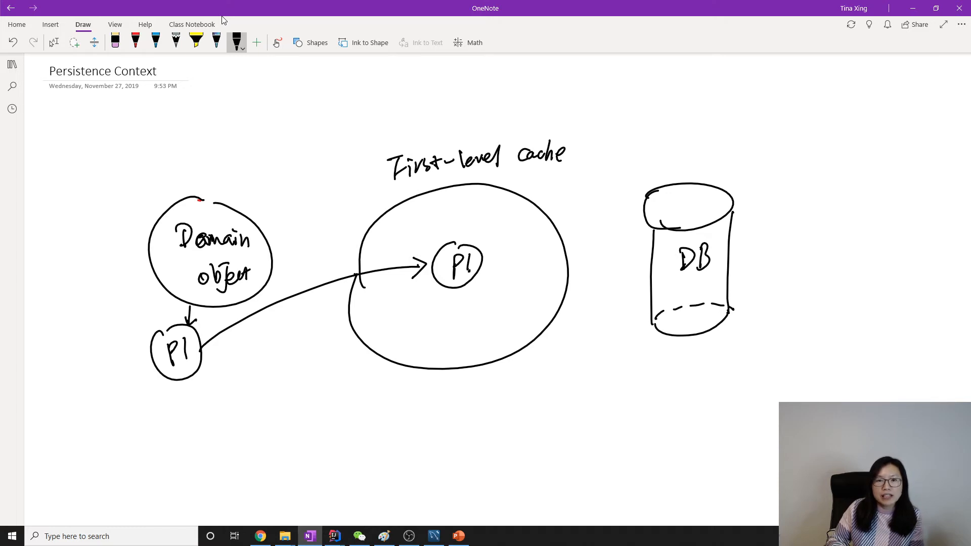
{"action": "left_click_drag", "start_coordinate": [567, 269], "coordinate": [644, 266]}
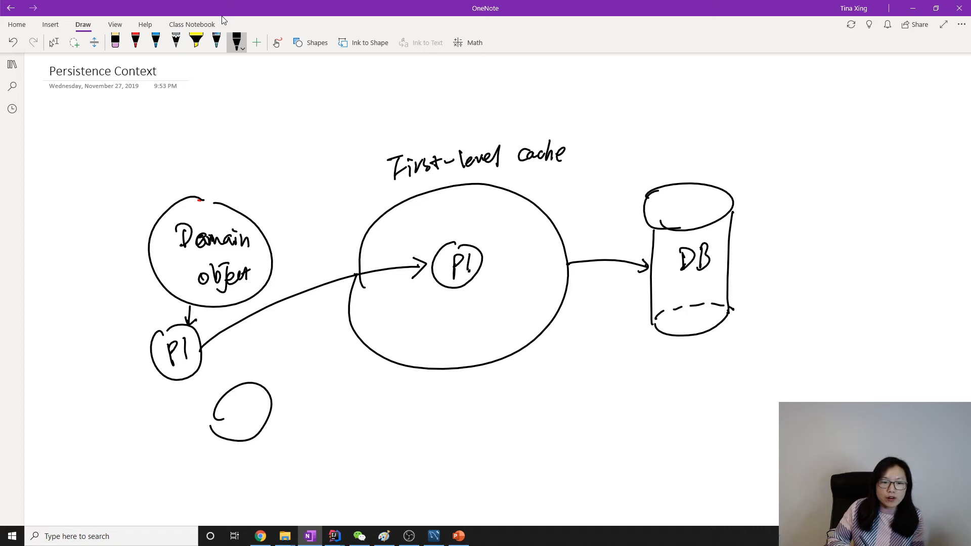
{"action": "type", "text": "P2"}
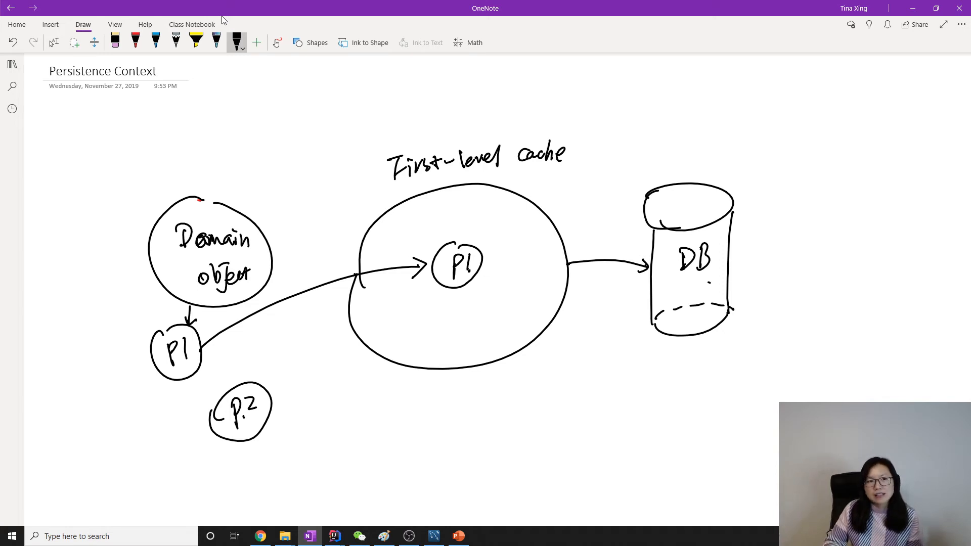
- Handwrite the 'PersistenceContext / EntityManager / Session' heading and circled P3, P4 inside the cache
{"action": "left_click_drag", "start_coordinate": [355, 102], "coordinate": [356, 133]}
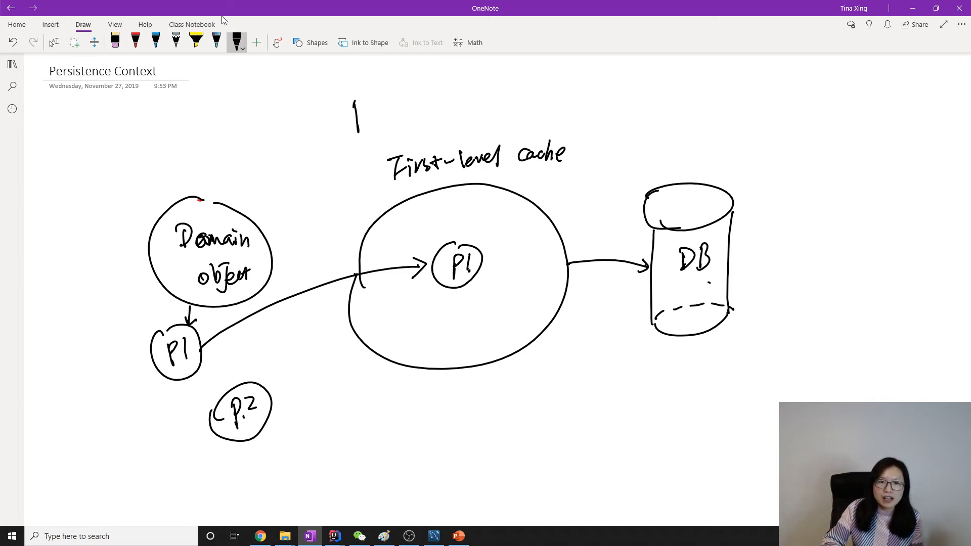
{"action": "left_click_drag", "start_coordinate": [356, 108], "coordinate": [414, 123]}
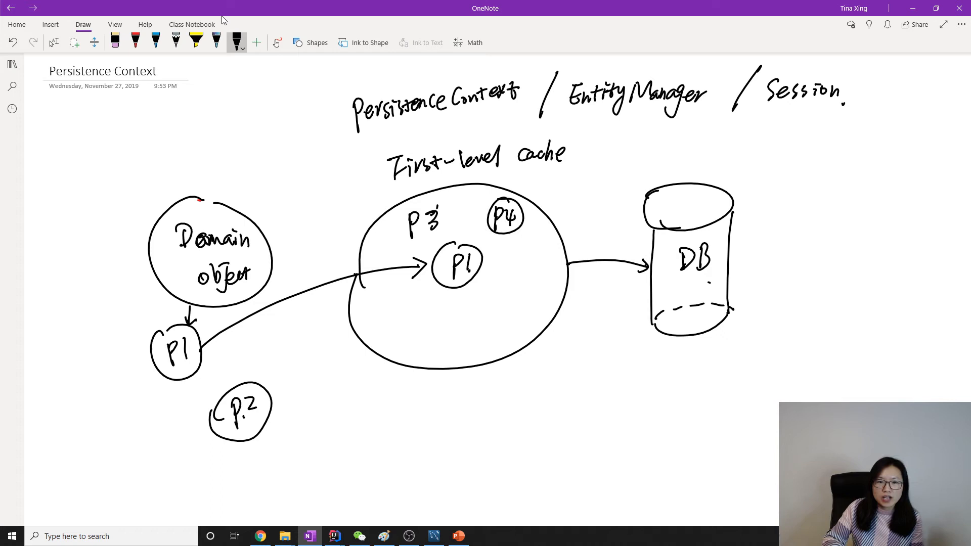
{"action": "left_click_drag", "start_coordinate": [401, 201], "coordinate": [445, 238]}
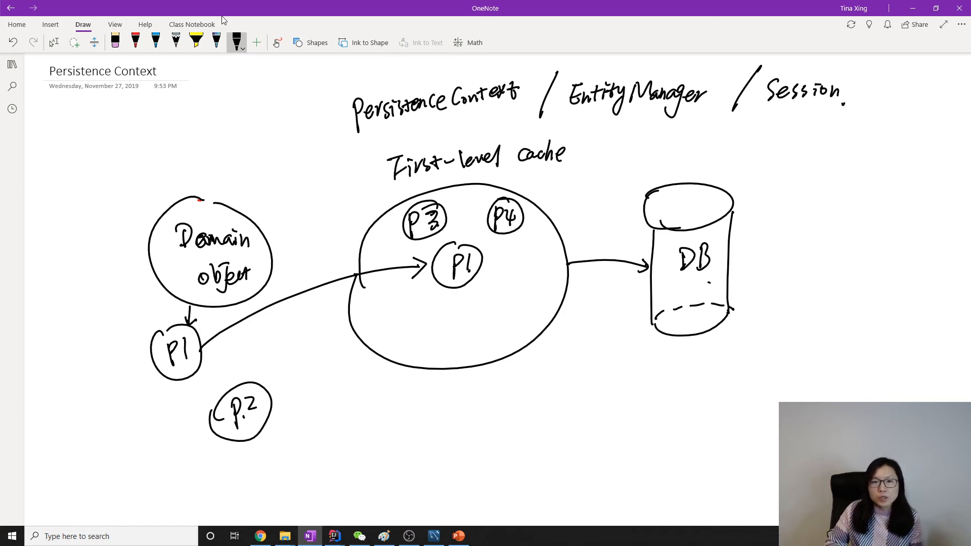
- Write 'Similar ApplicationContext' with underlined IOC below the cache and sketch a two-row Person Table at right
{"action": "left_click_drag", "start_coordinate": [388, 427], "coordinate": [431, 414]}
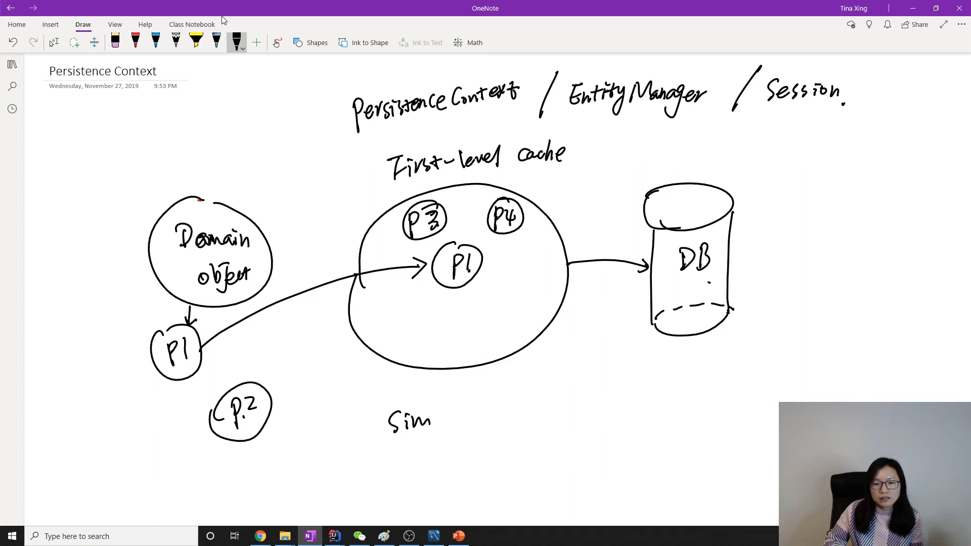
{"action": "left_click_drag", "start_coordinate": [434, 418], "coordinate": [536, 409]}
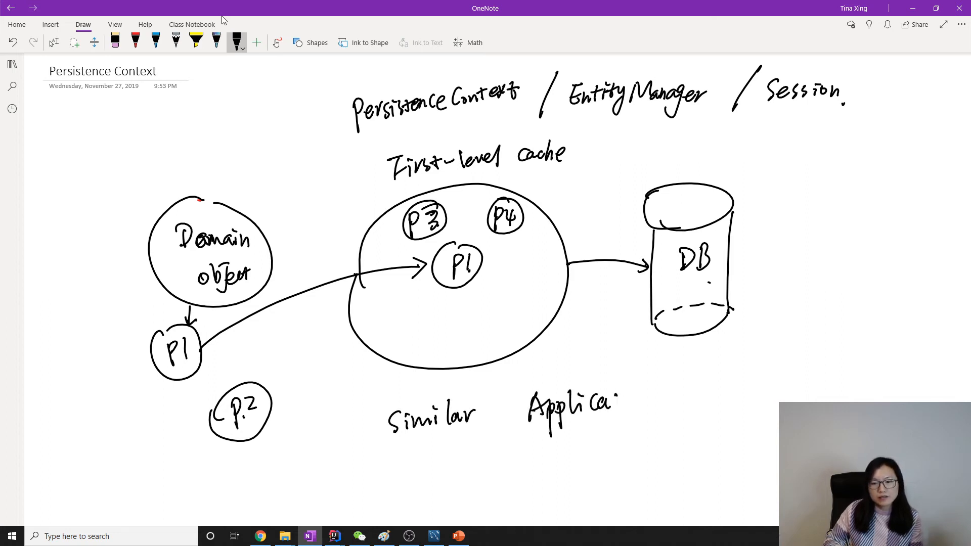
{"action": "left_click_drag", "start_coordinate": [616, 400], "coordinate": [688, 399]}
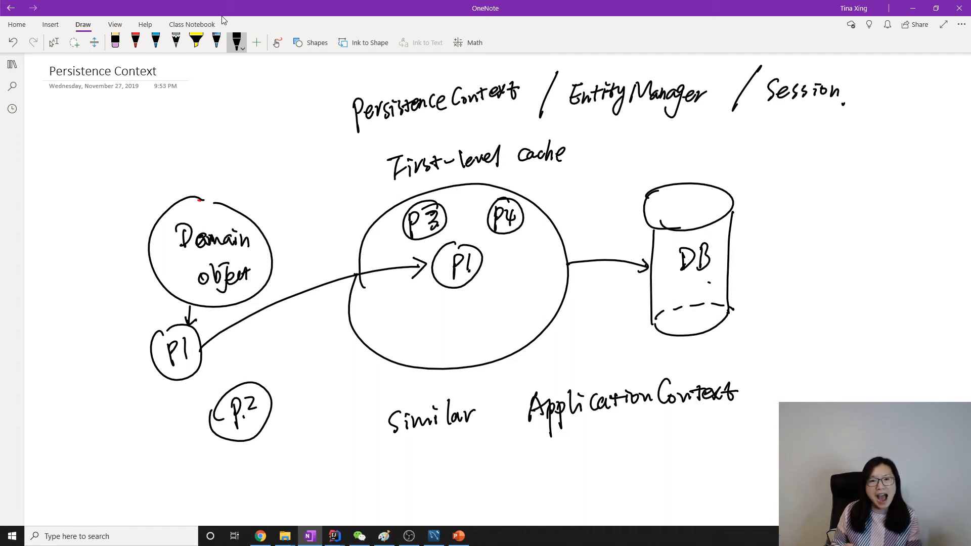
{"action": "left_click_drag", "start_coordinate": [575, 434], "coordinate": [595, 452]}
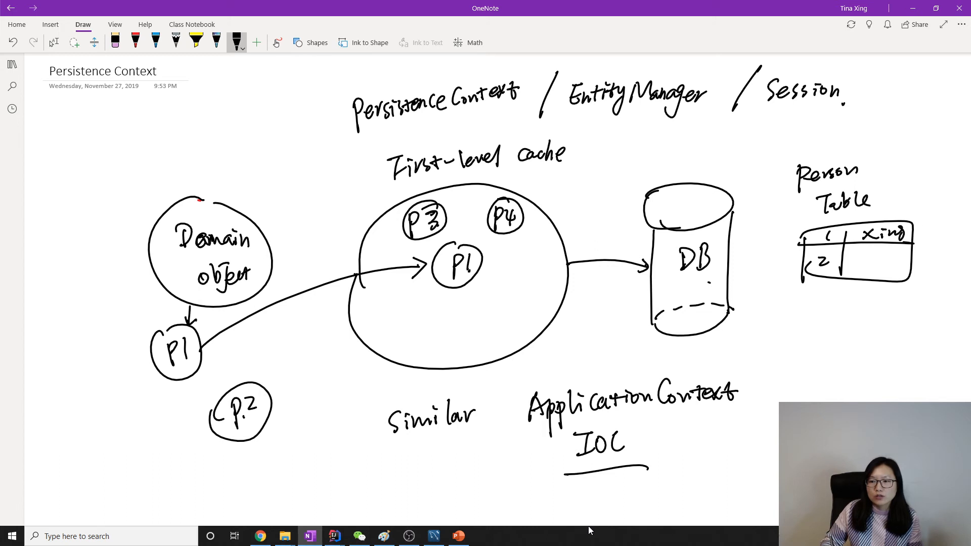
- Fill the table rows (1 xing, 2 Tina), draw matching P1 xing and P2 Tina in the cache, and add a pointing arrow
{"action": "left_click_drag", "start_coordinate": [854, 260], "coordinate": [873, 263]}
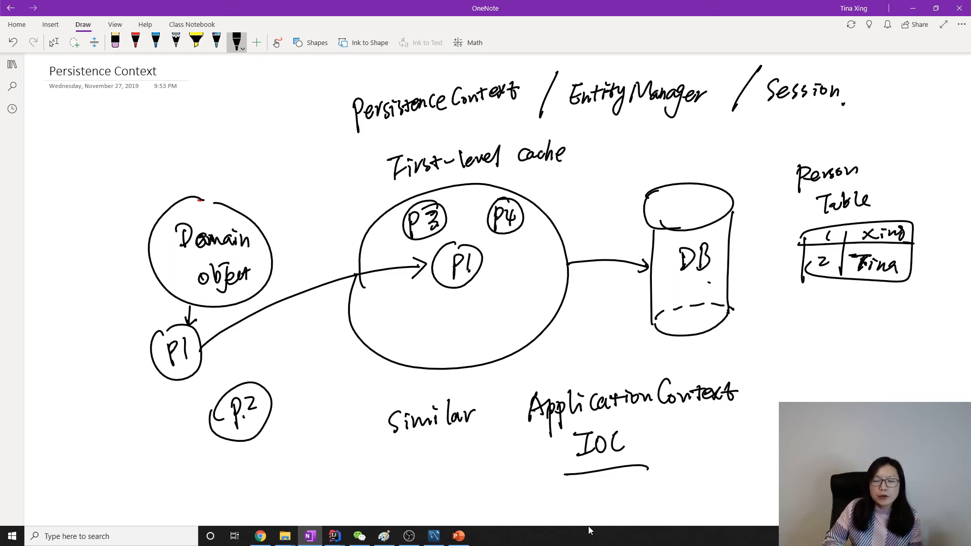
{"action": "left_click_drag", "start_coordinate": [400, 310], "coordinate": [434, 337]}
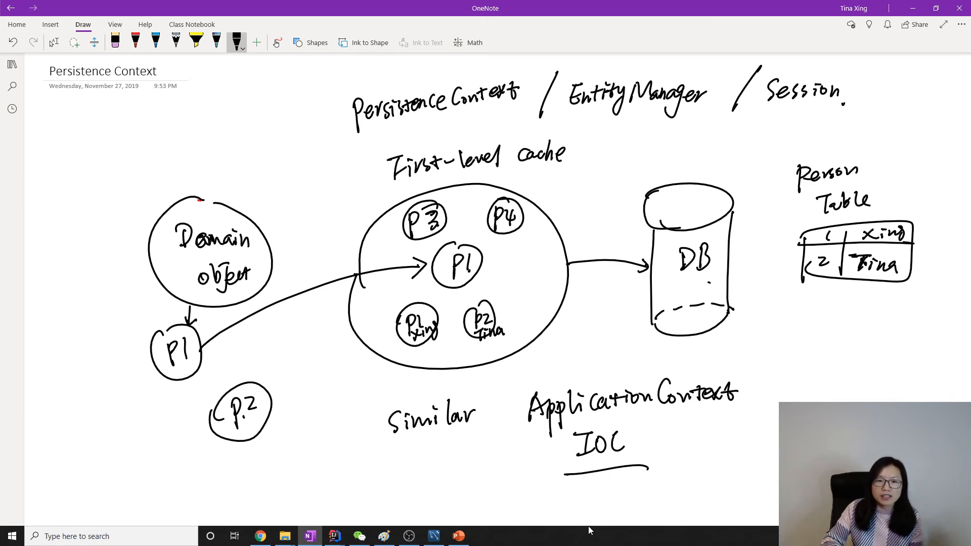
{"action": "left_click_drag", "start_coordinate": [335, 152], "coordinate": [381, 220]}
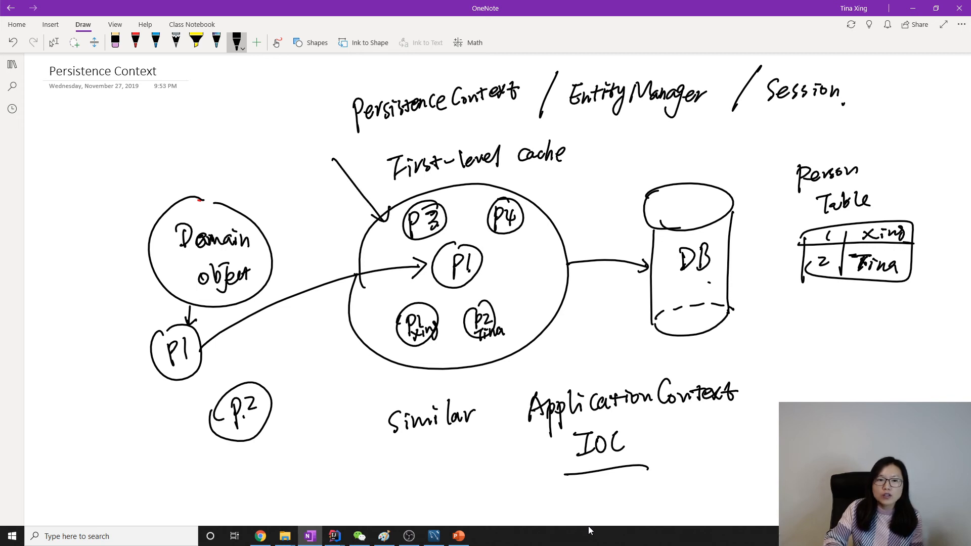